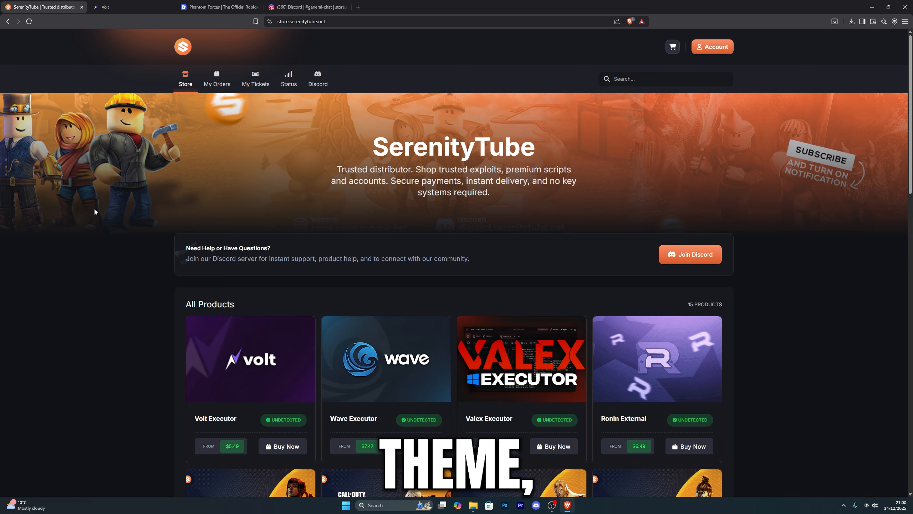
Scroll the SerenityTube store to reach the Volt Executor product card
{"action": "scroll", "scroll_direction": "down", "scroll_amount": 3}
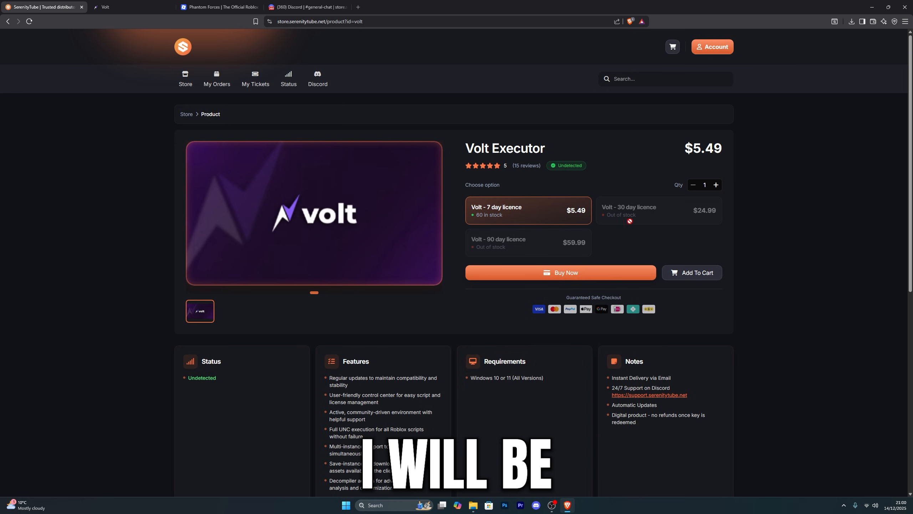
{"action": "mouse_move", "coordinate": [433, 176]}
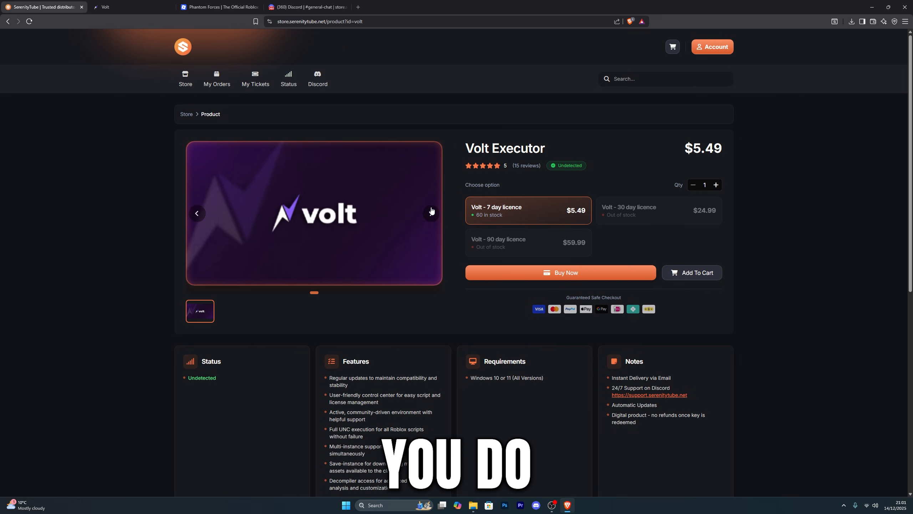
Switch to the Volt website tab showing the Join Volt registration page
{"action": "left_click", "coordinate": [104, 7]}
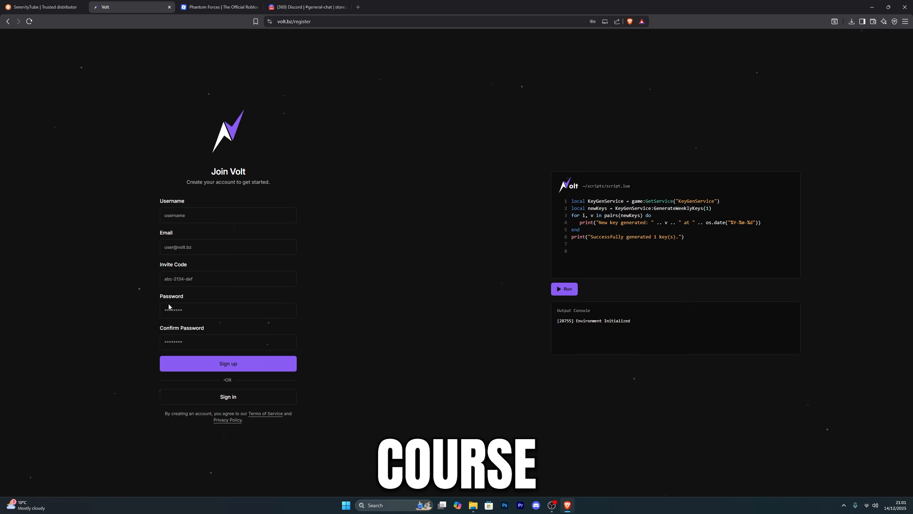
{"action": "mouse_move", "coordinate": [366, 338]}
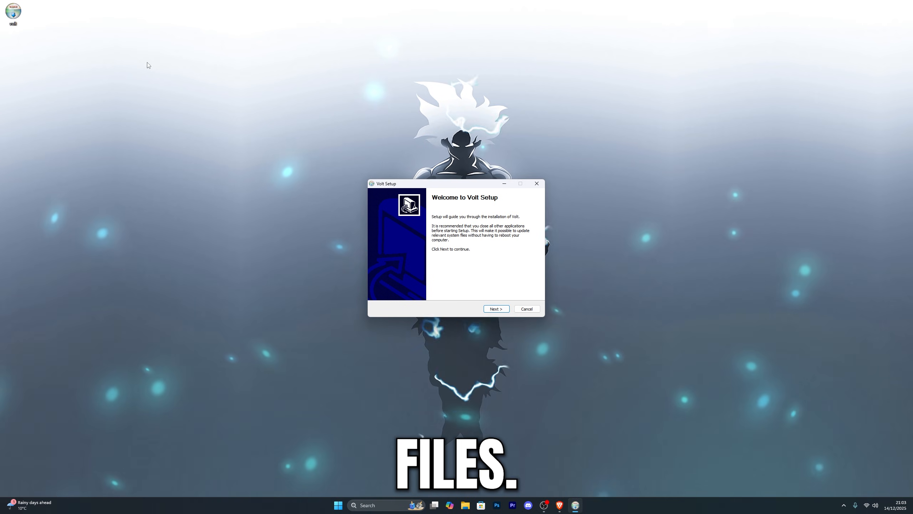
Proceed through the Volt Setup wizard to install Volt
{"action": "left_click", "coordinate": [496, 309]}
{"action": "type", "text": "vo"}
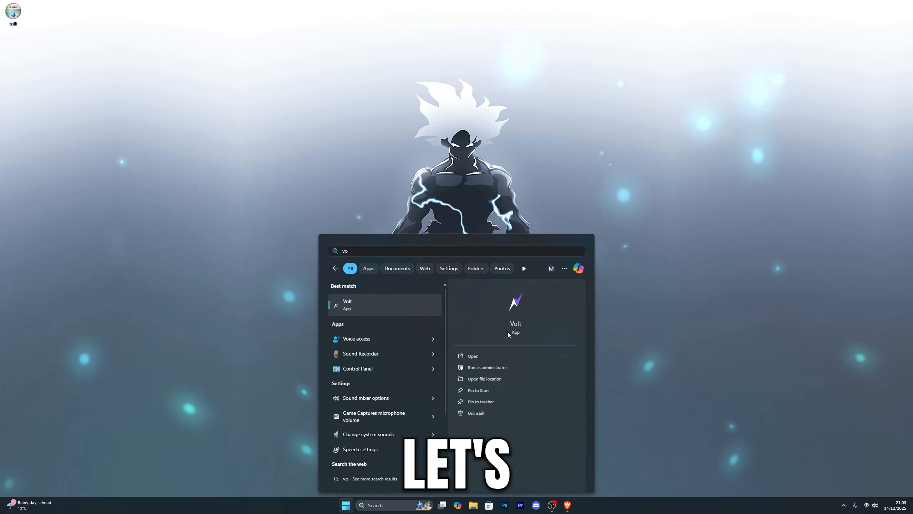
Launch Volt and review Setup Progress: Roblox found, 4 of 4 files installed
{"action": "left_click", "coordinate": [473, 356]}
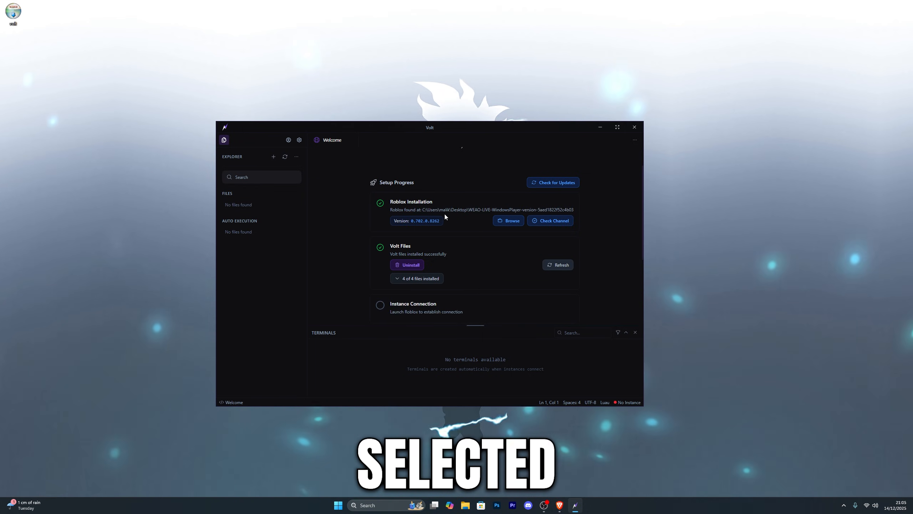
{"action": "scroll", "scroll_direction": "down", "scroll_amount": 3}
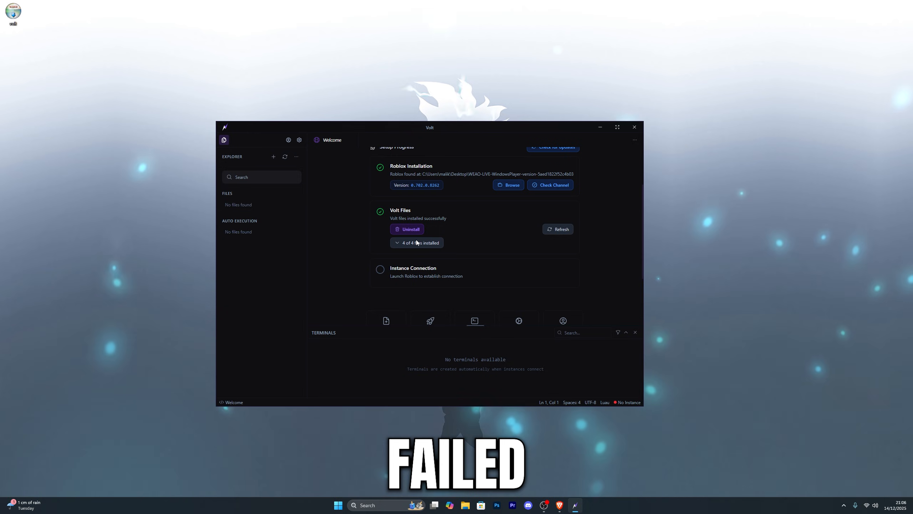
{"action": "mouse_move", "coordinate": [450, 242]}
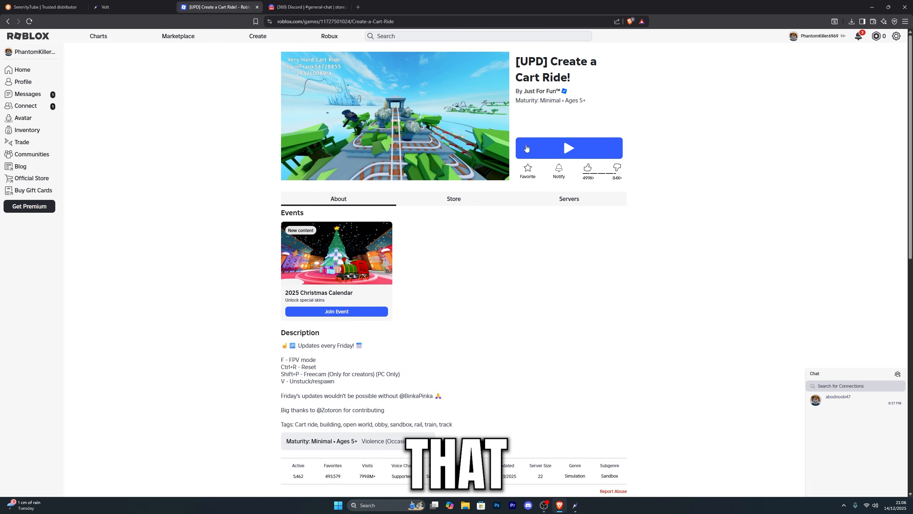
Start Create a Cart Ride from its Roblox game page via Play
{"action": "left_click", "coordinate": [569, 148]}
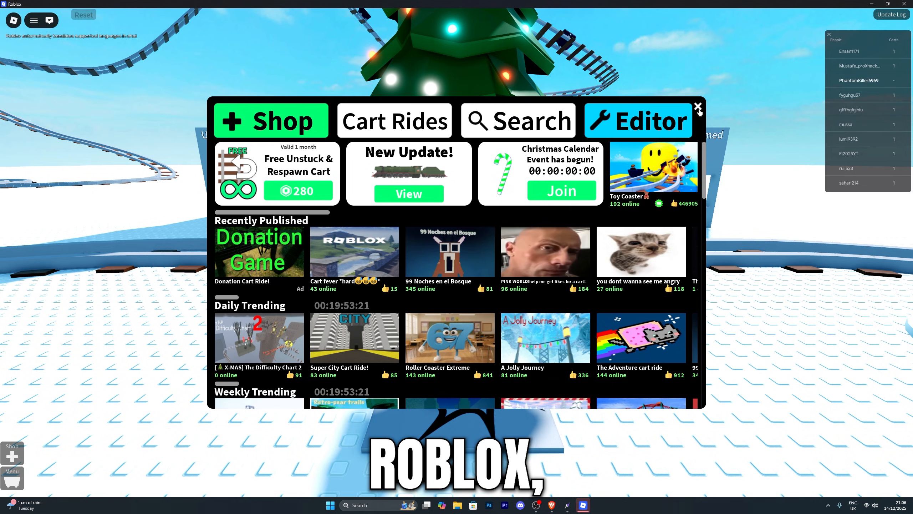
Bring the Volt window forward showing 1 of 1 instances connected
{"action": "left_click", "coordinate": [638, 120]}
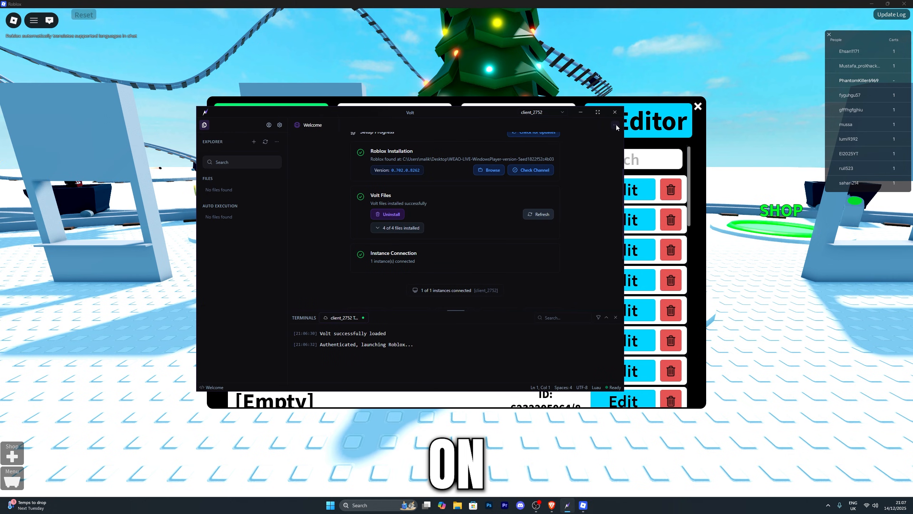
Run the Infinite Yield loadstring from a new Untitled tab in the connected game
{"action": "left_click", "coordinate": [617, 127]}
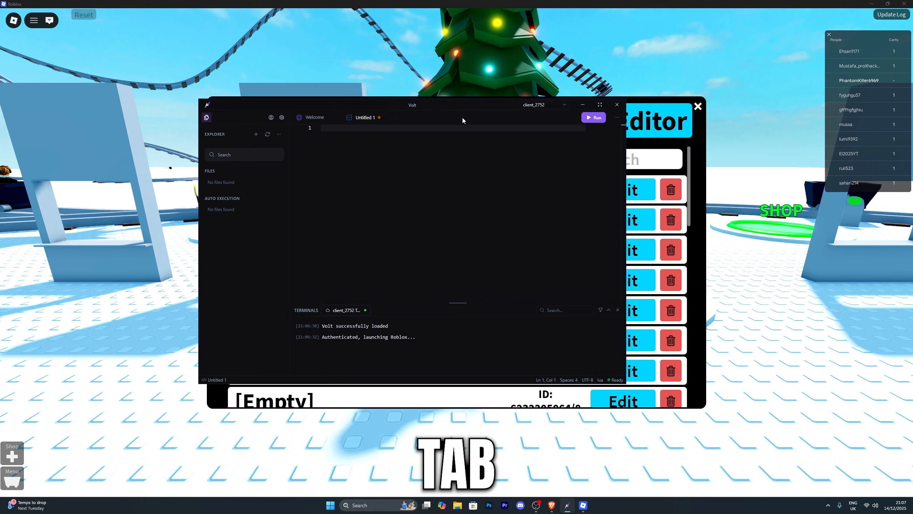
{"action": "type", "text": "loadstring(game:HttpGet(\"https://raw.githubusercontent.com/EdgeIY/infiniteyield/master/source\"))()"}
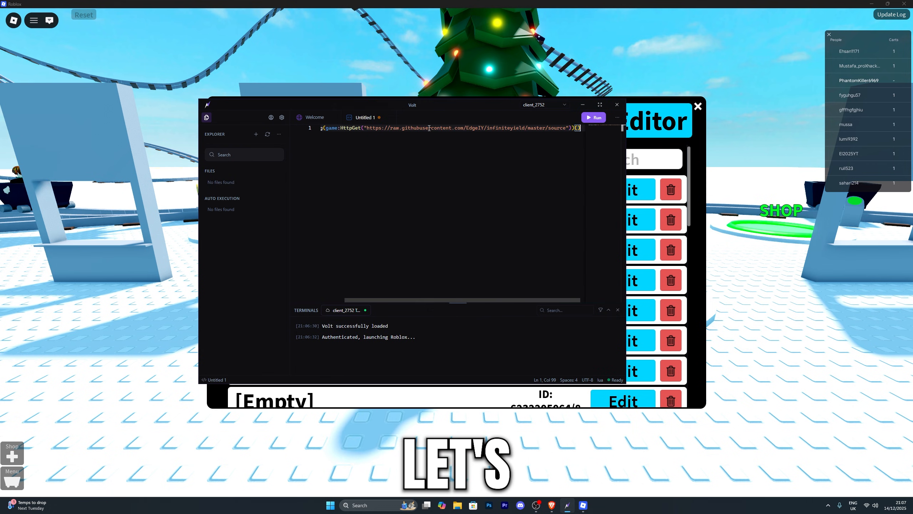
{"action": "left_click", "coordinate": [594, 117]}
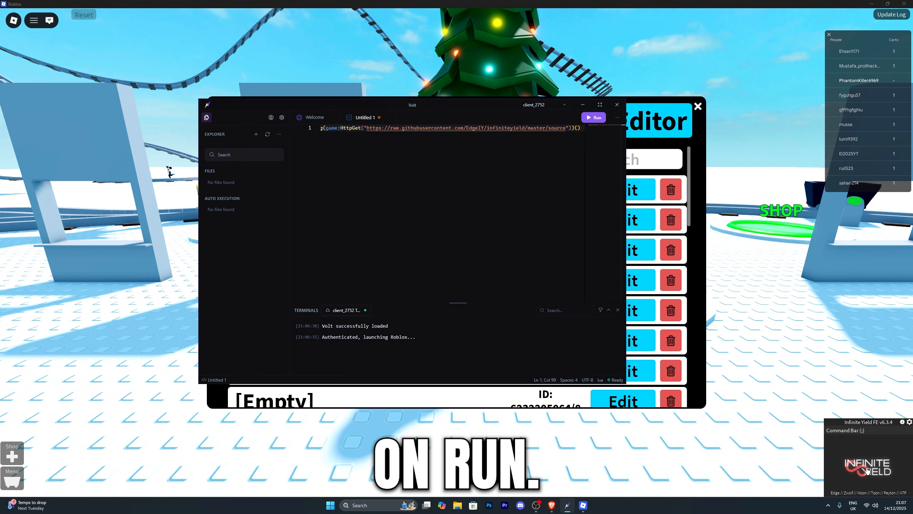